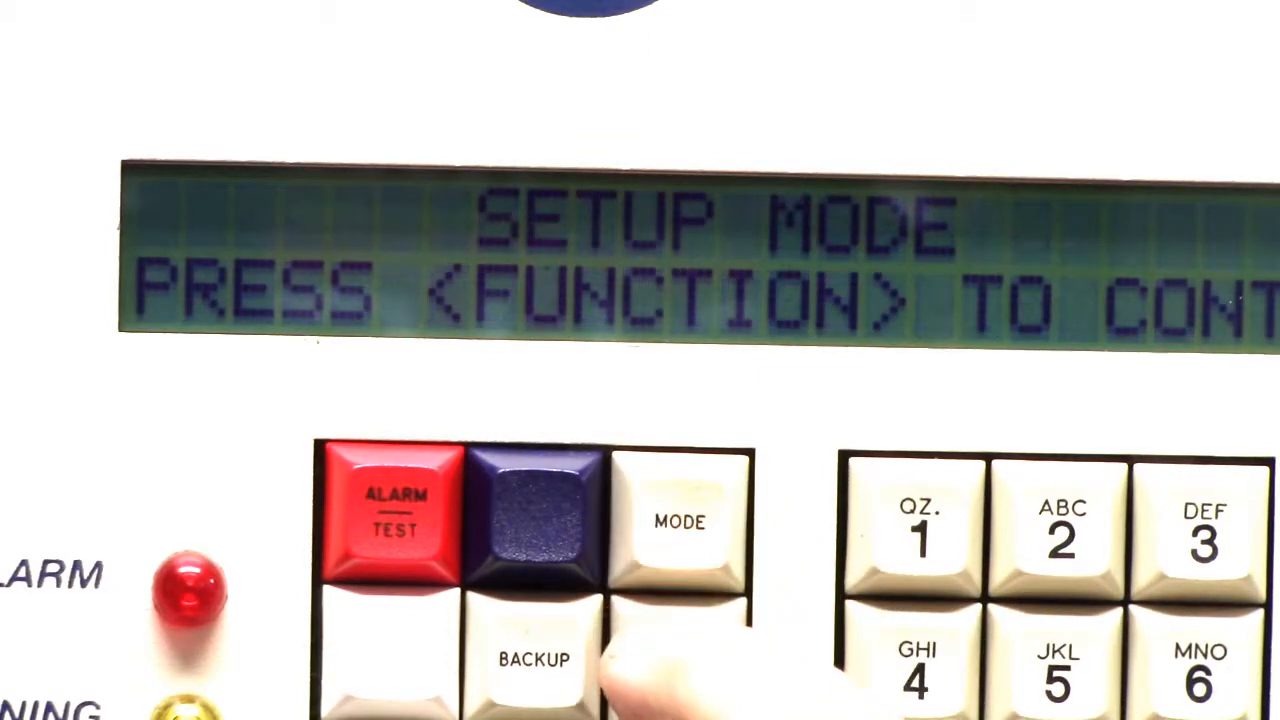
Bring up the SET MONTH DAY YEAR screen and enter 09 as the month.
left_click(680, 660)
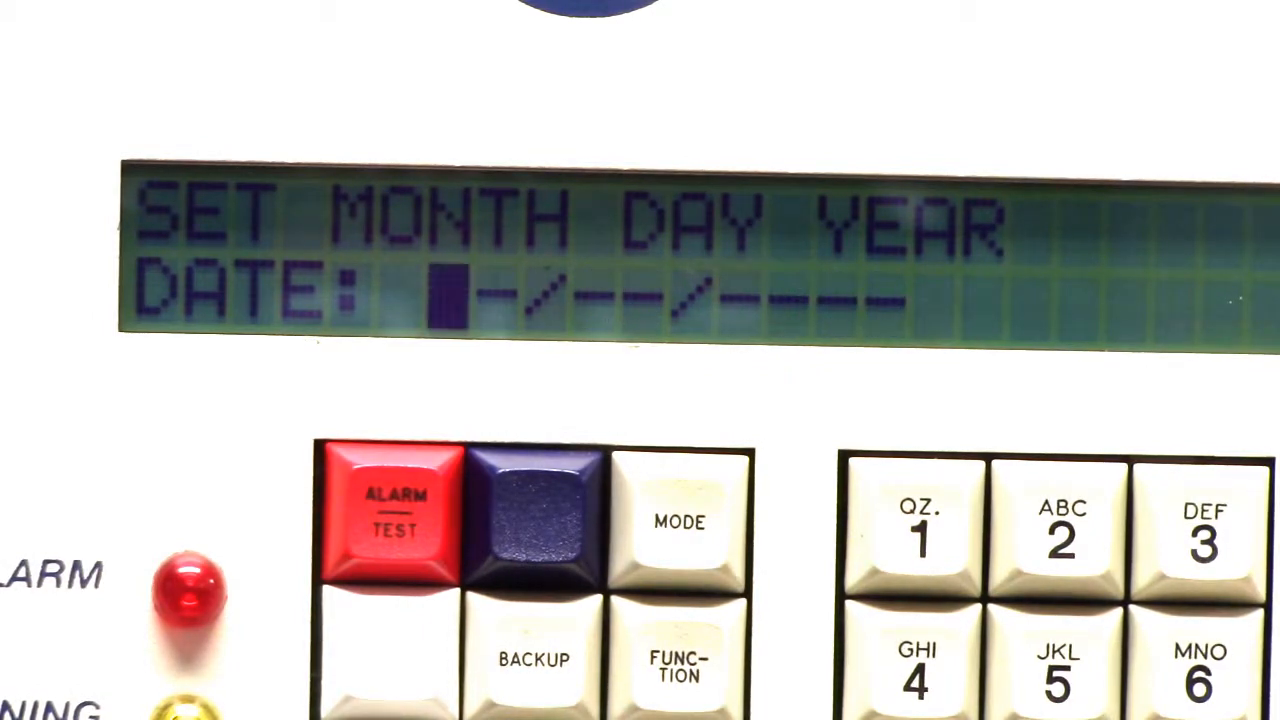
left_click(1200, 530)
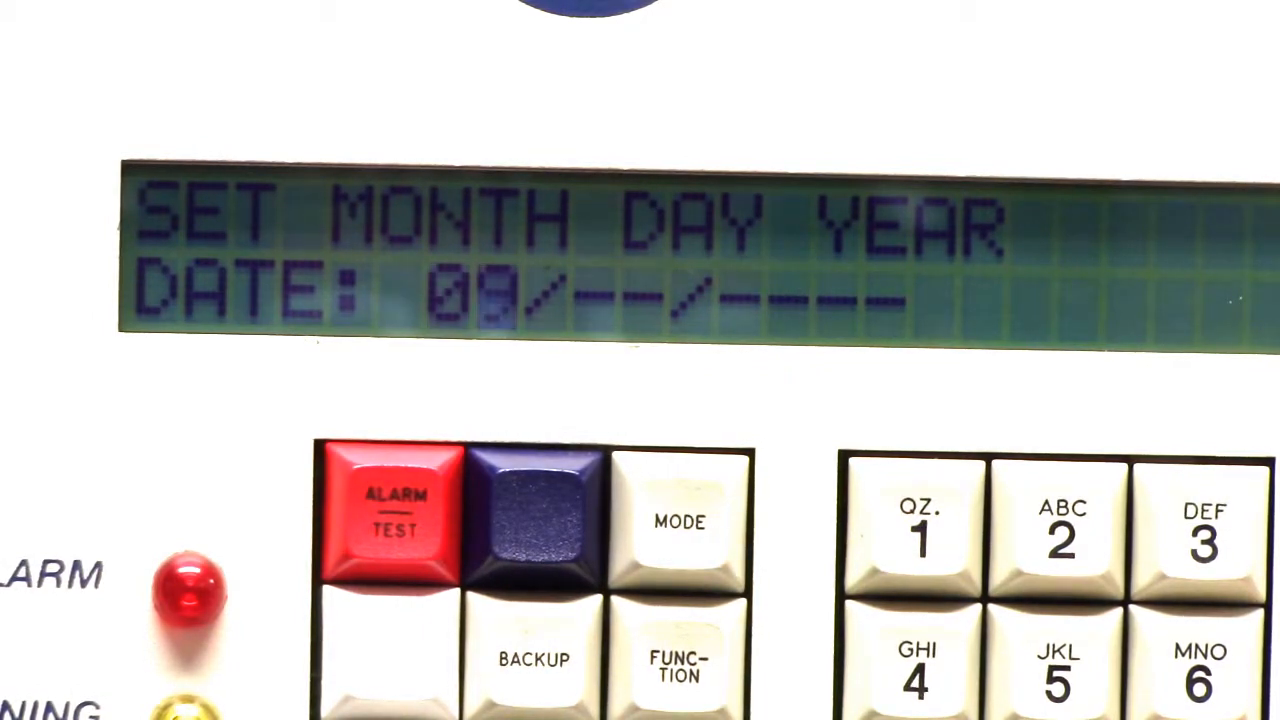